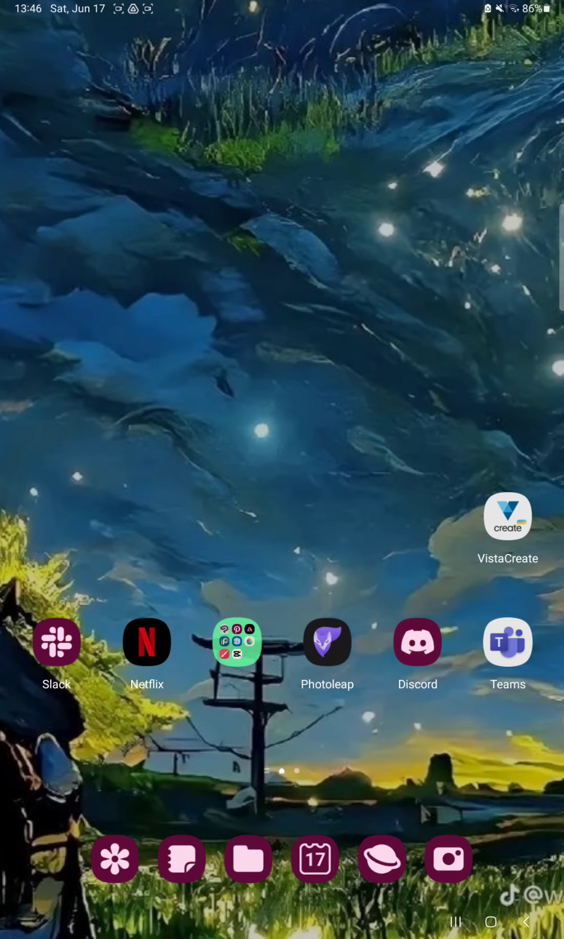
- Launch Photoleap from the home screen so its splash screen appears
left_click(327, 643)
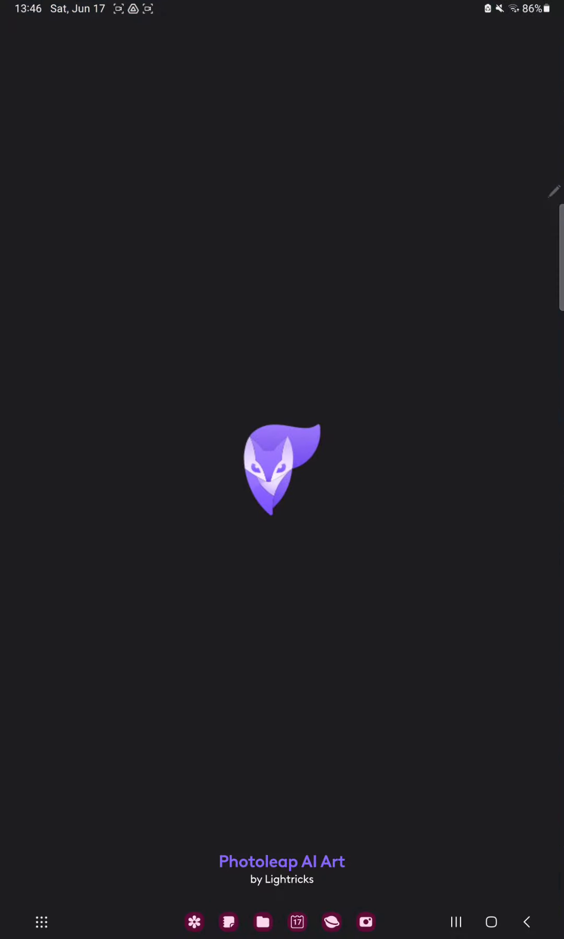